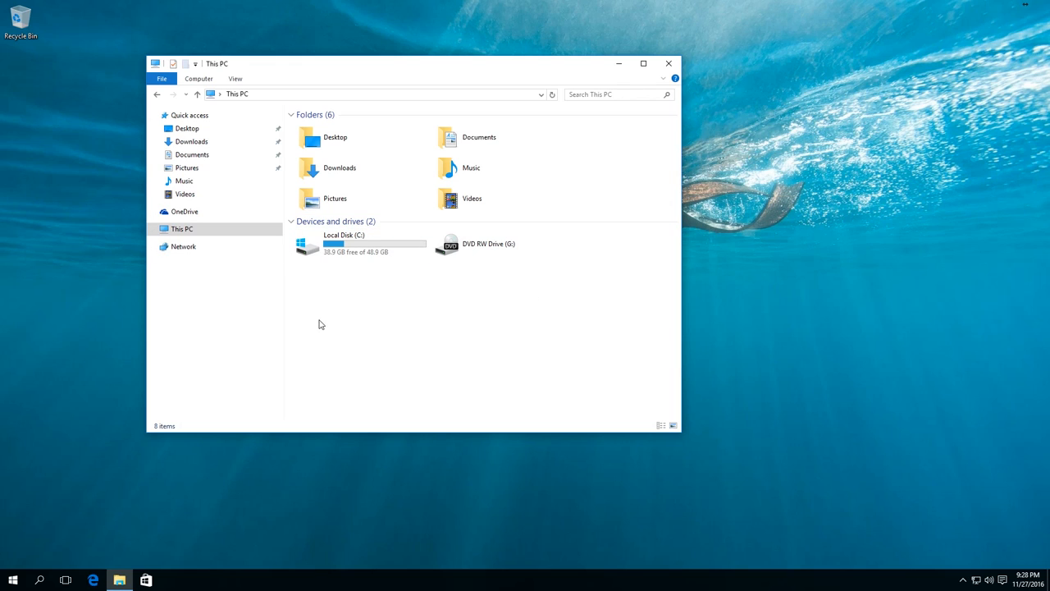
mouse_move(545, 294)
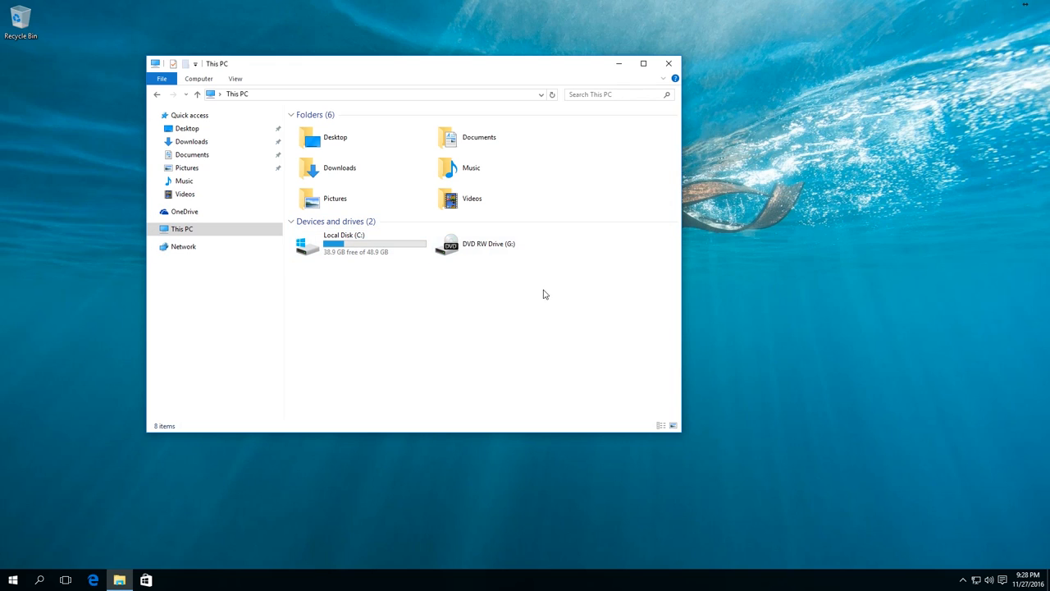
mouse_move(397, 221)
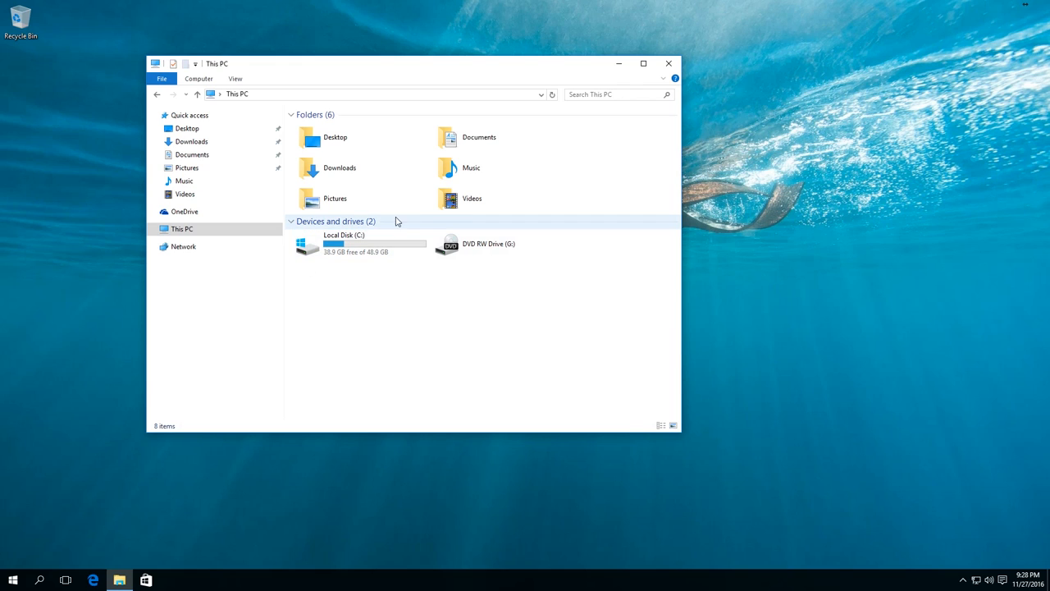
mouse_move(470, 324)
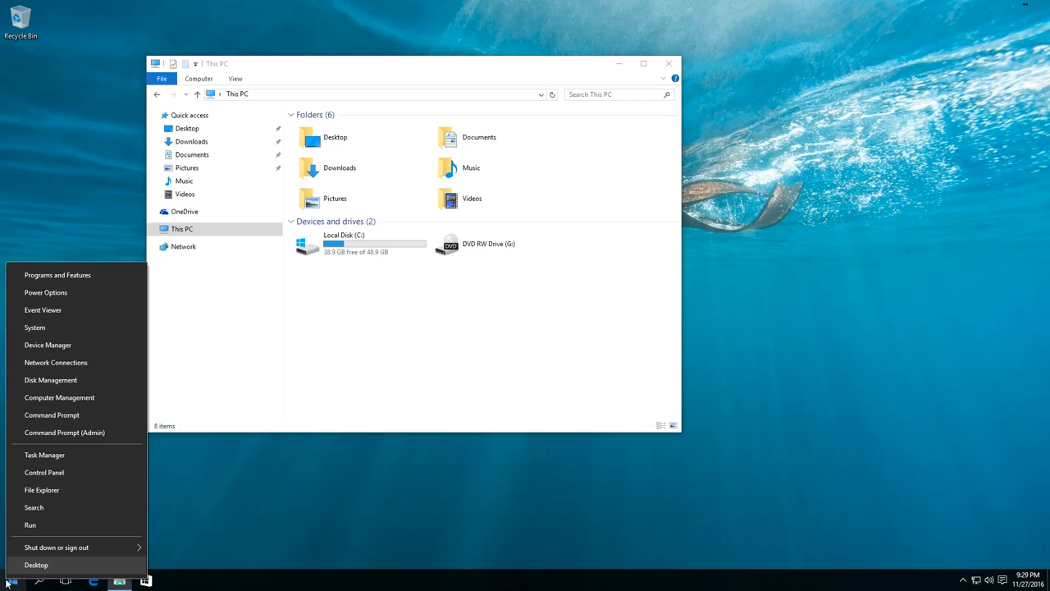
mouse_move(51, 415)
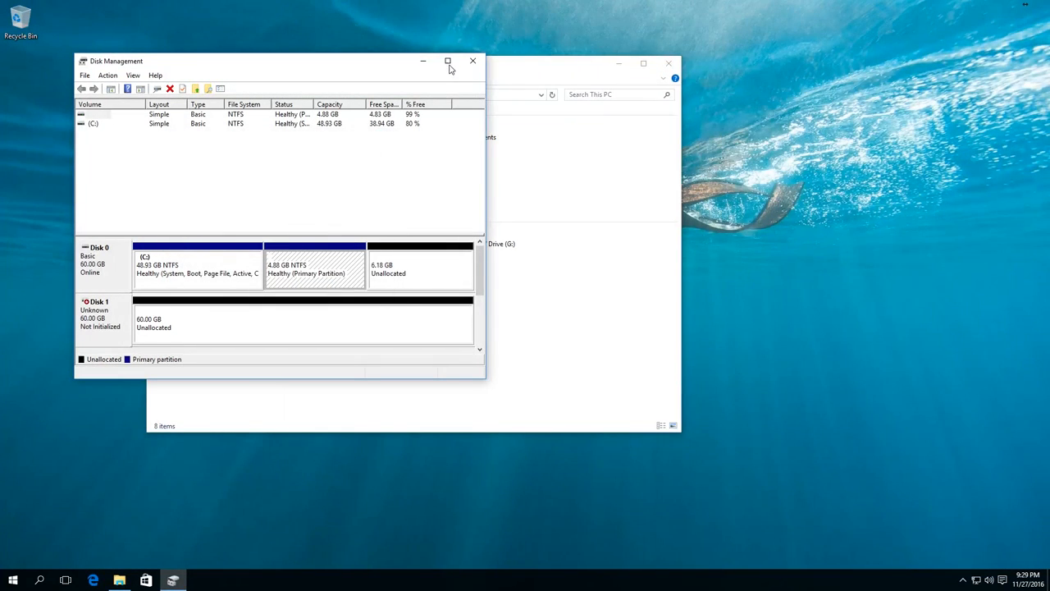
Maximize Disk Management to review Disk 0's partitions and the uninitialized Disk 1.
left_click(468, 62)
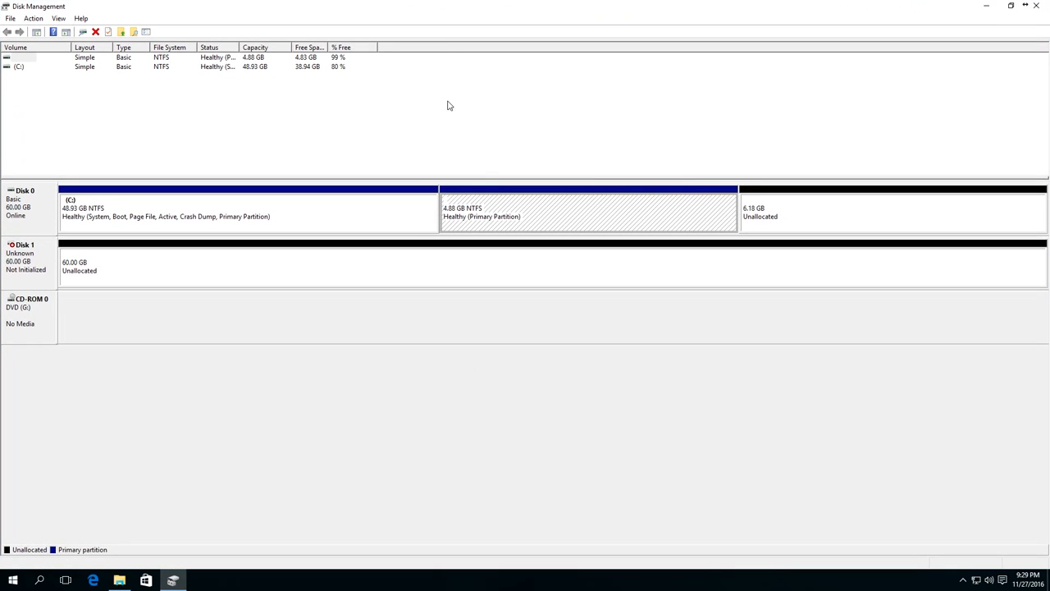
mouse_move(866, 257)
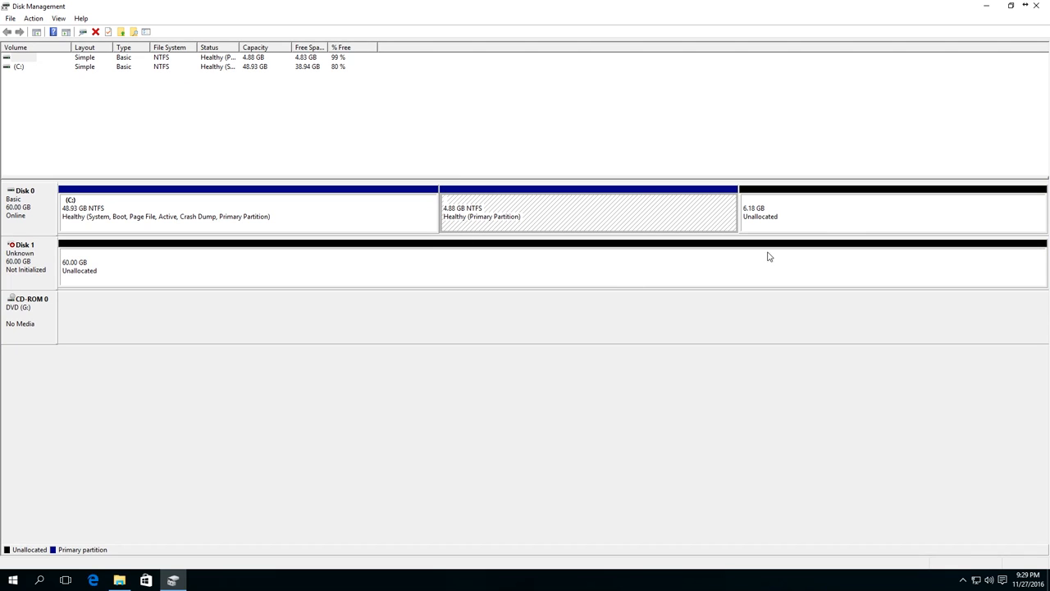
mouse_move(509, 148)
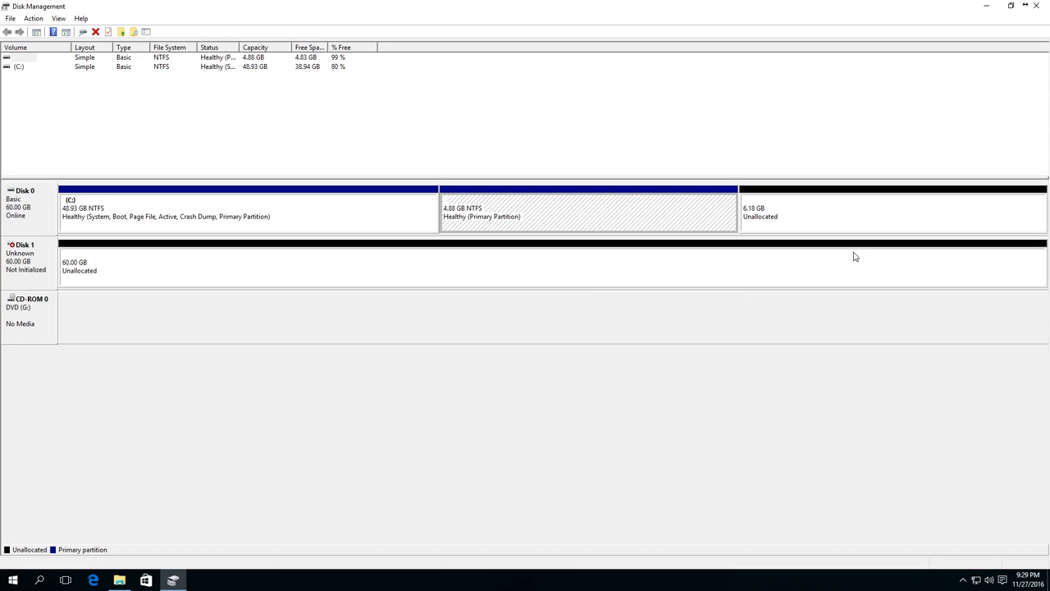
mouse_move(498, 159)
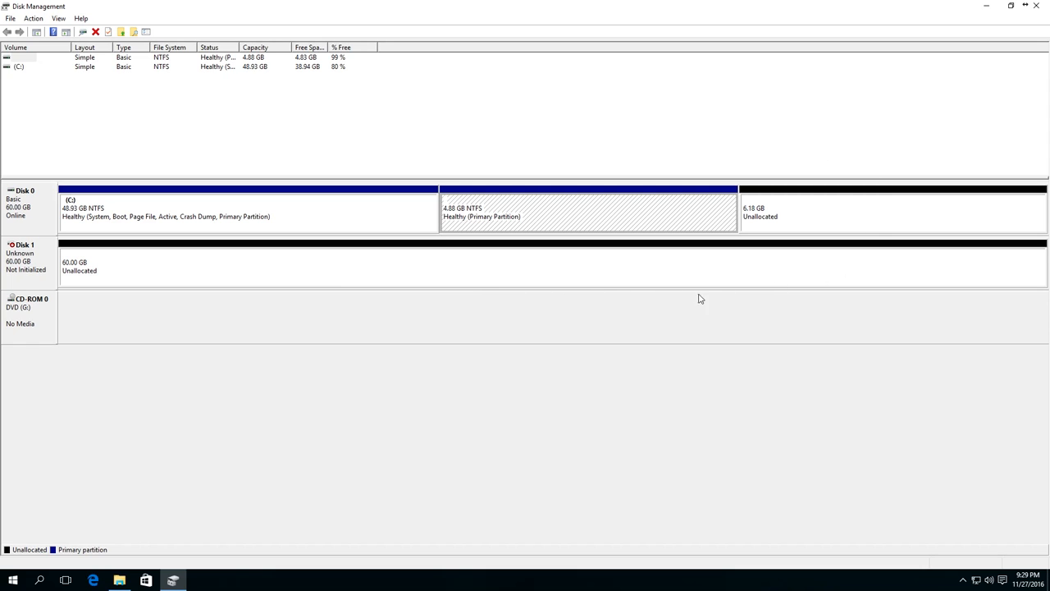
mouse_move(628, 156)
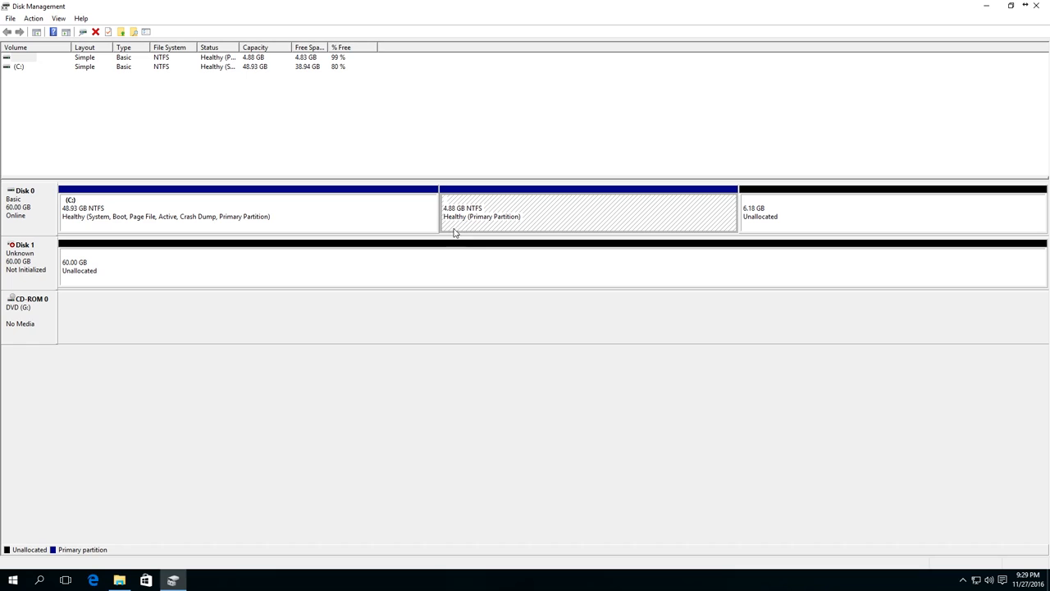
mouse_move(463, 225)
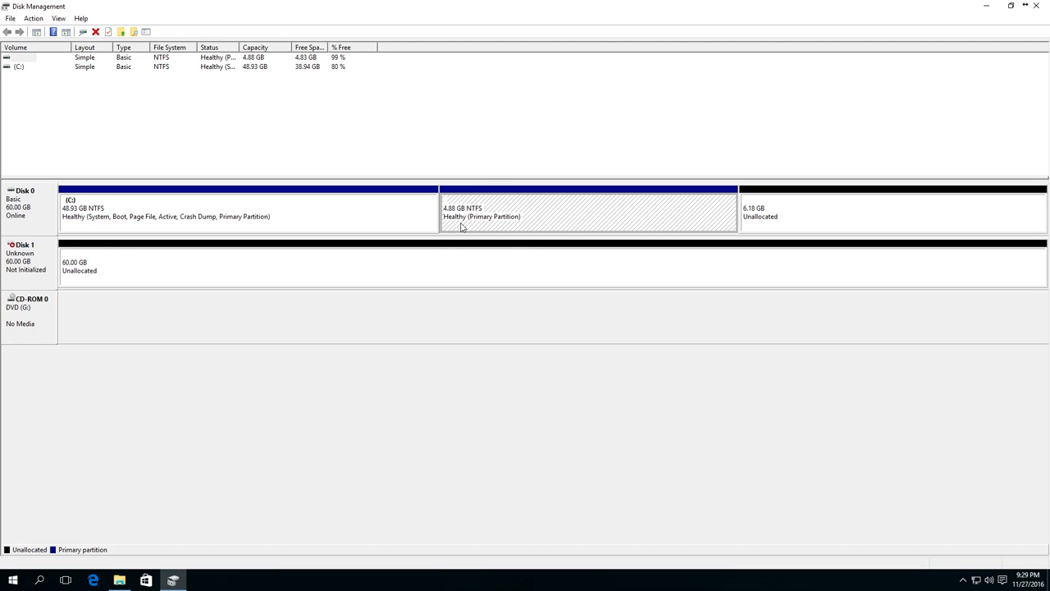
mouse_move(480, 239)
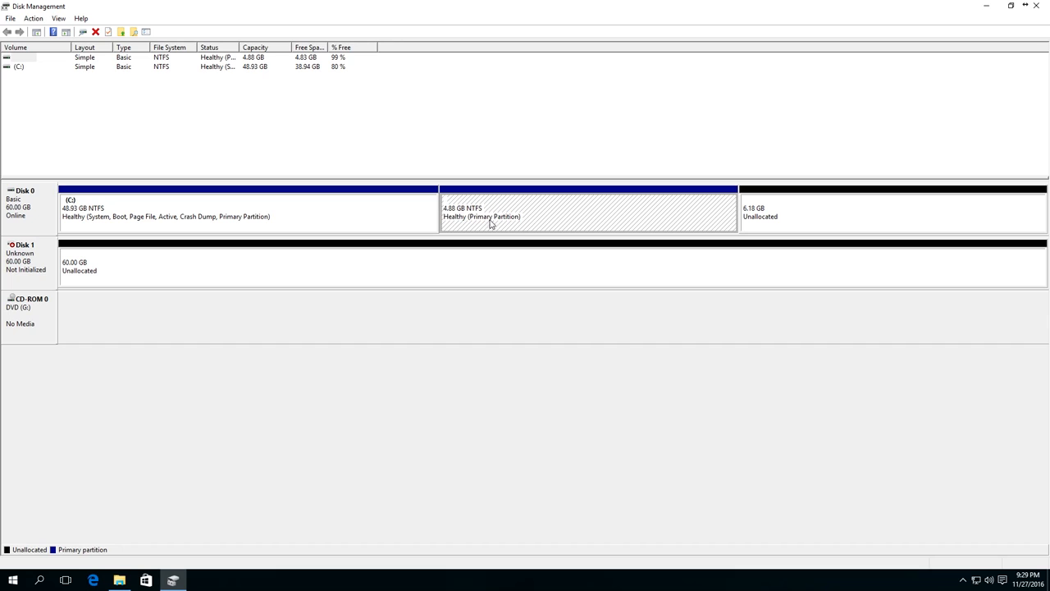
mouse_move(470, 216)
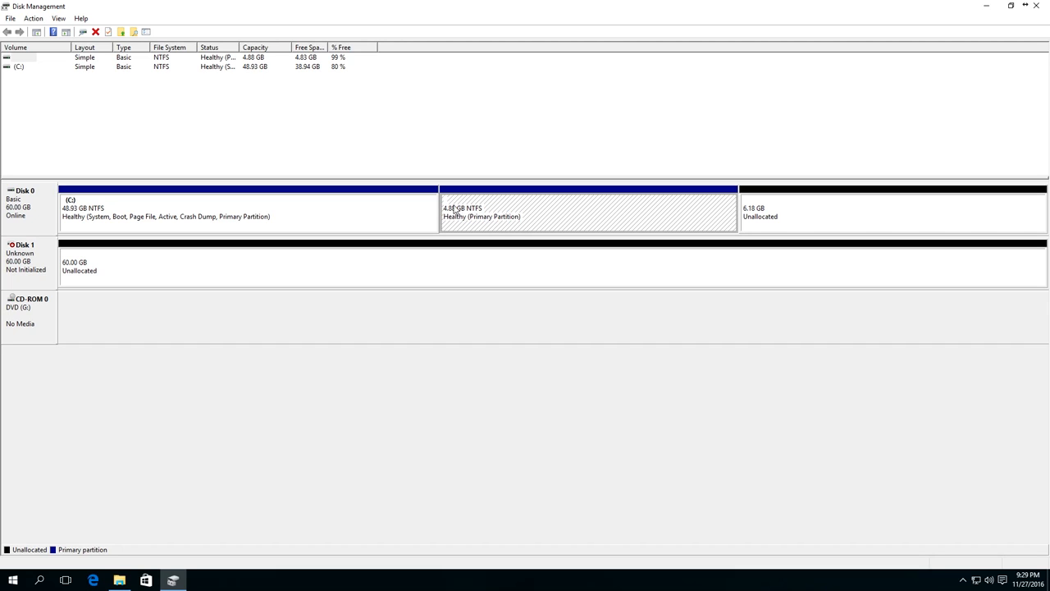
mouse_move(476, 217)
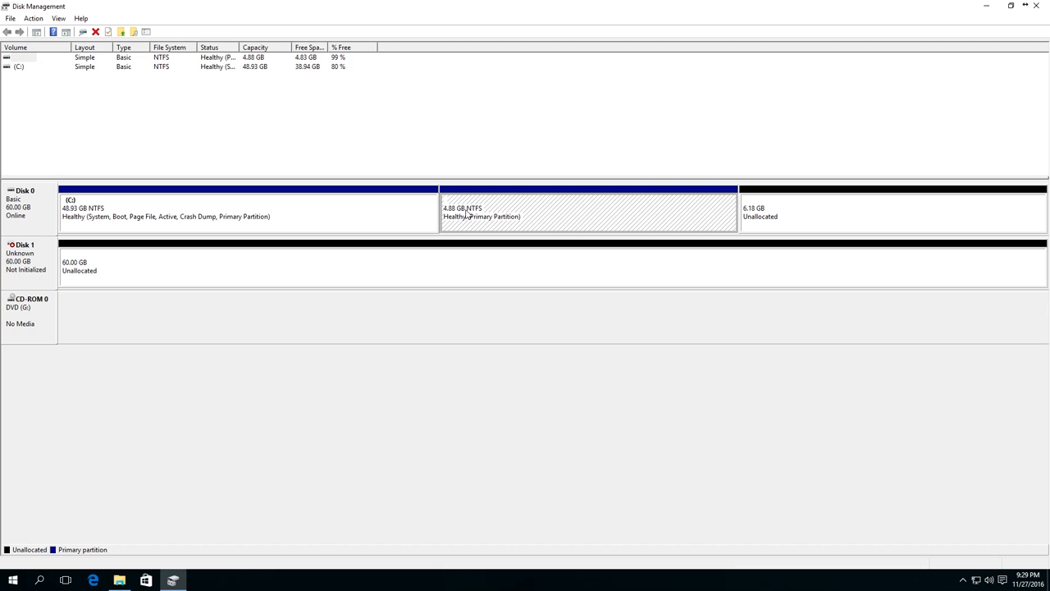
Assign drive letter D to Disk 0's 4.88 GB NTFS partition.
right_click(484, 211)
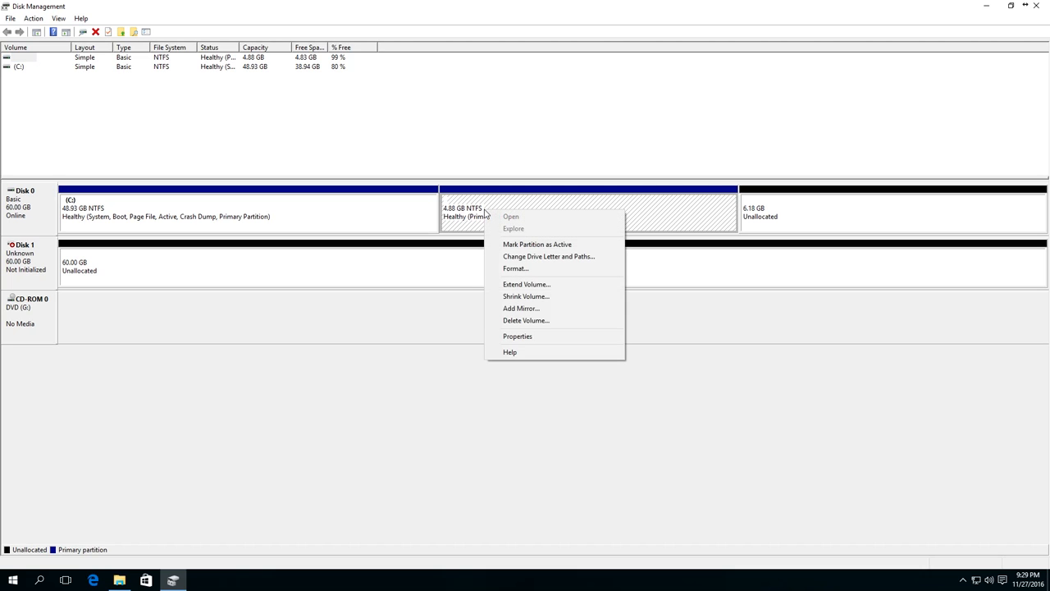
mouse_move(522, 257)
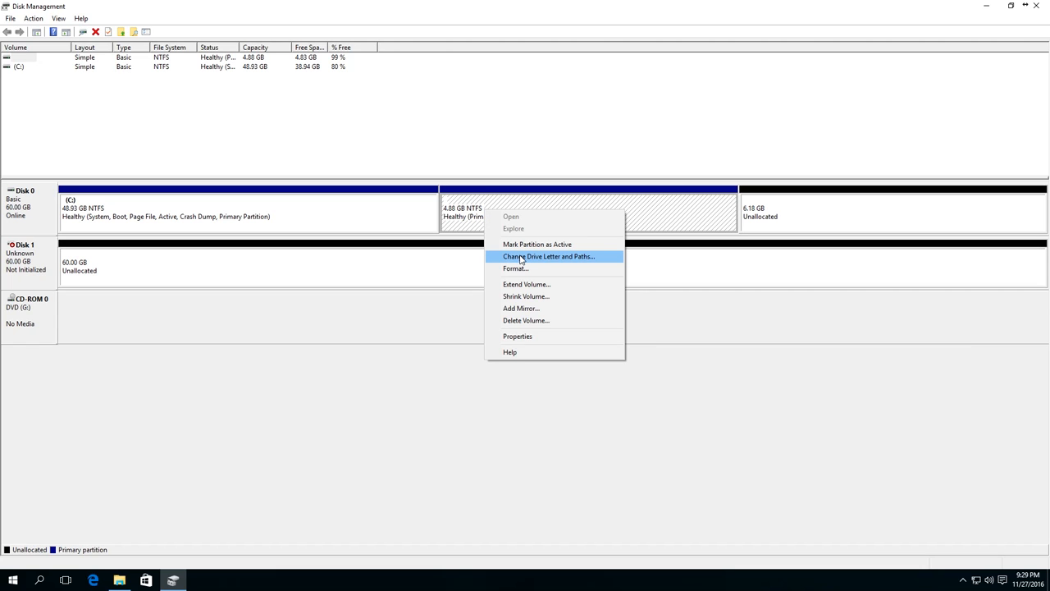
left_click(550, 256)
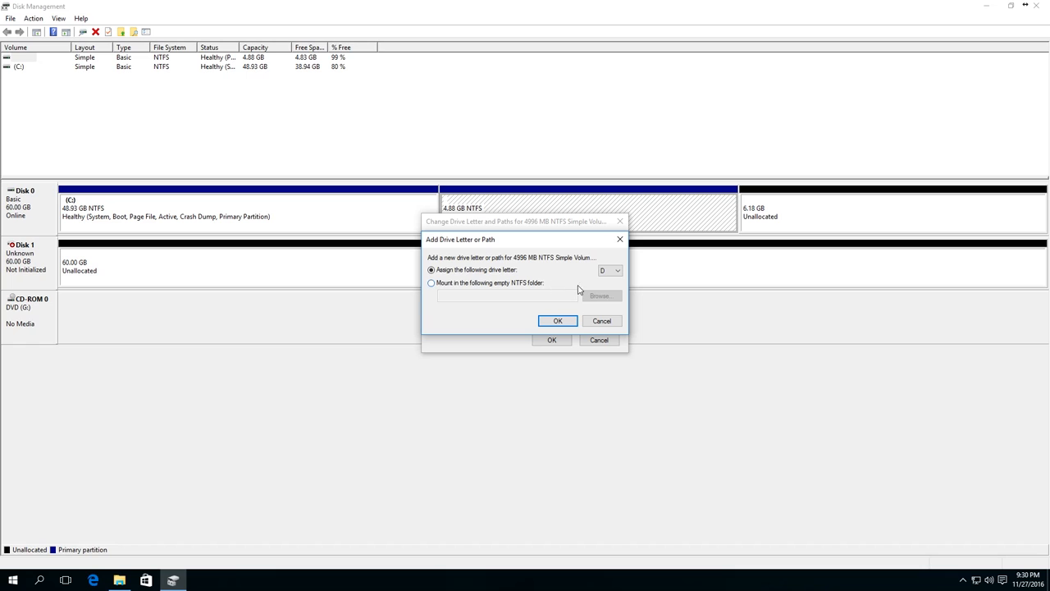
mouse_move(631, 263)
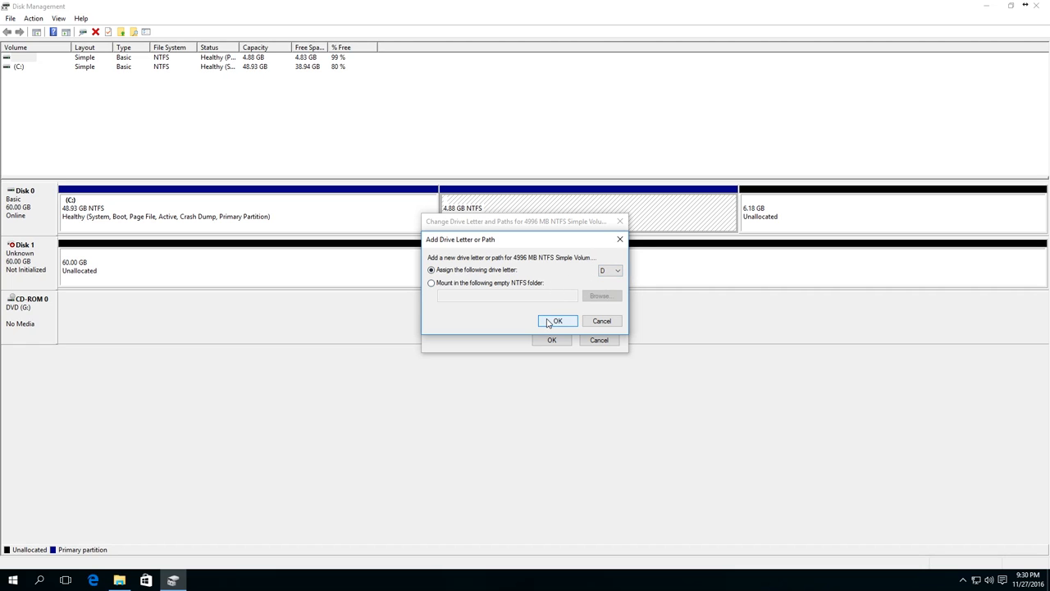
left_click(558, 321)
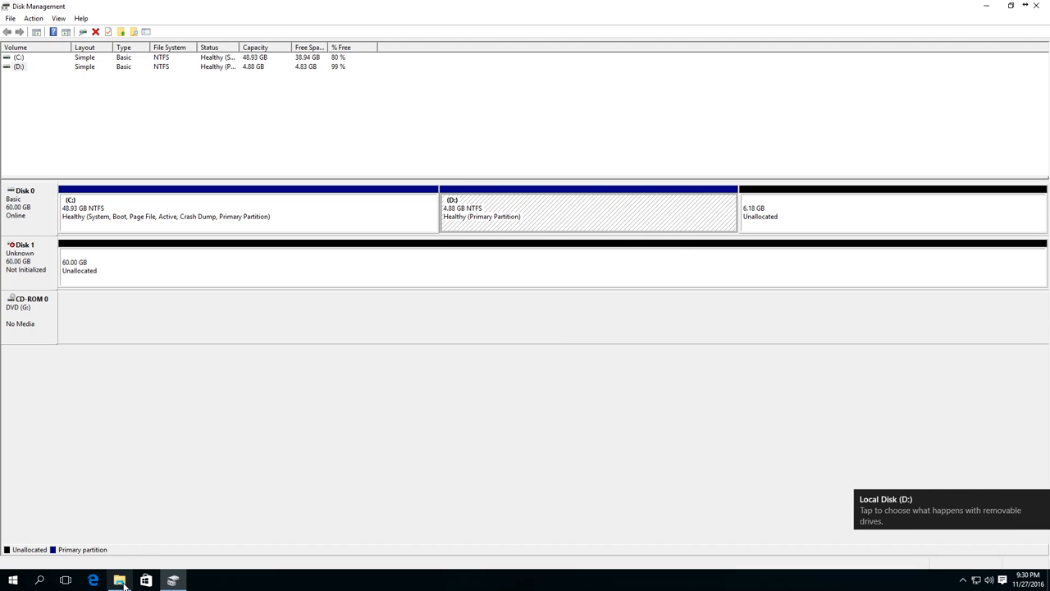
left_click(120, 576)
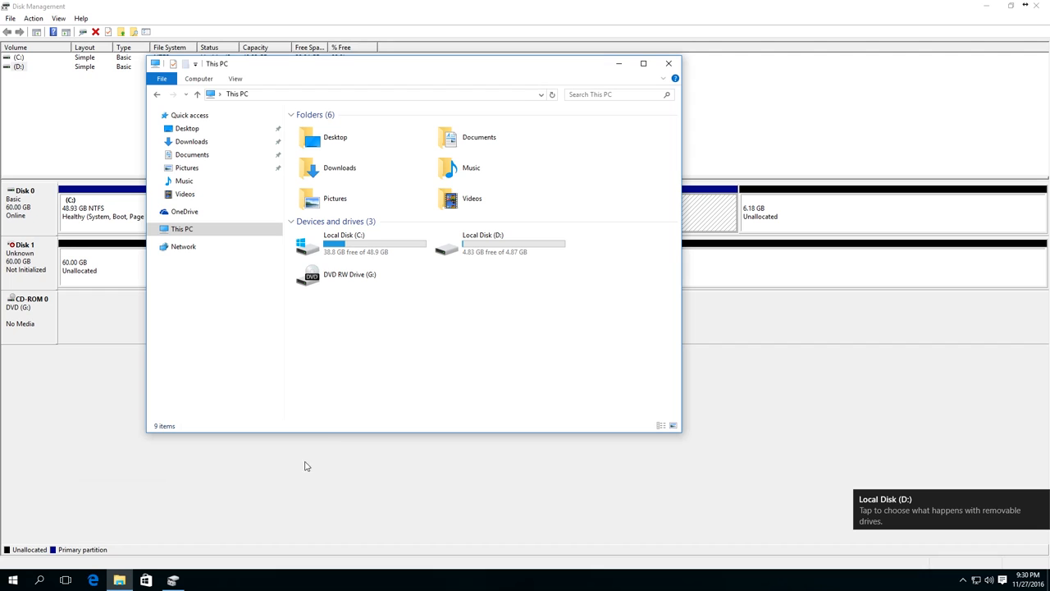
mouse_move(527, 327)
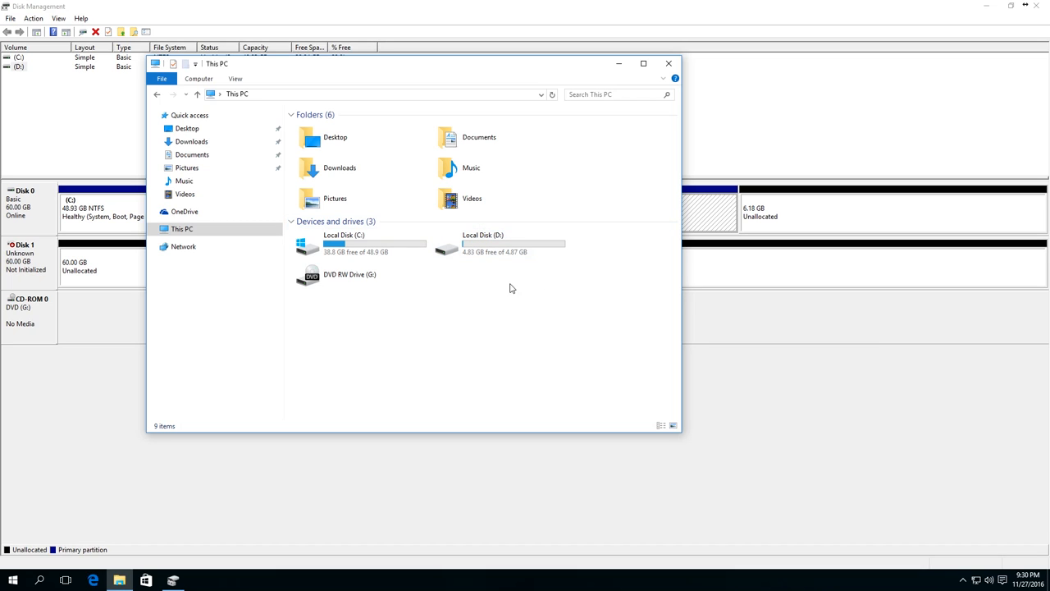
mouse_move(628, 285)
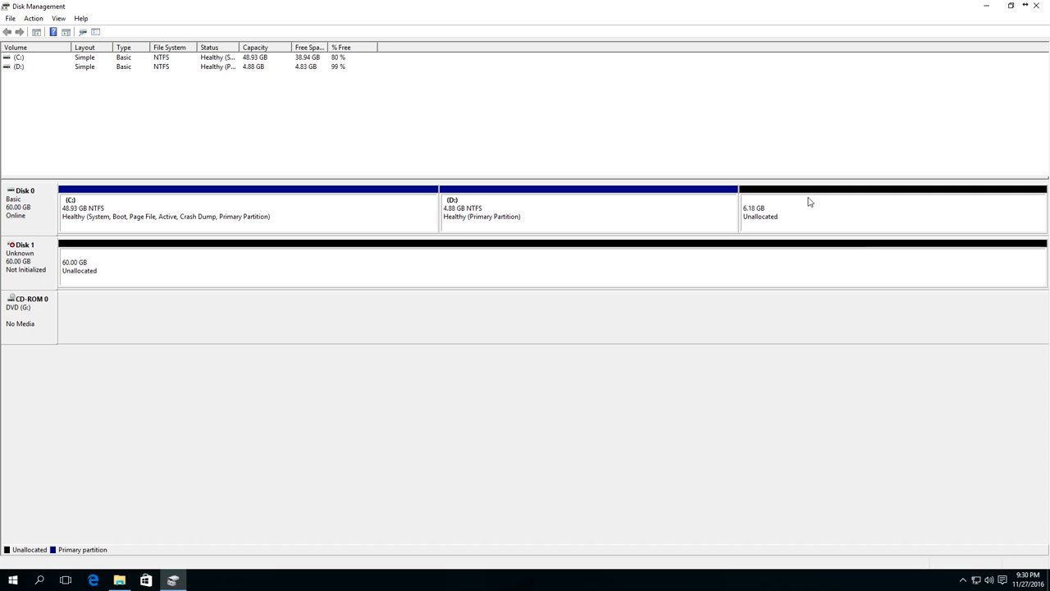
Create a 6332 MB quick-formatted NTFS simple volume lettered E from the unallocated space.
right_click(809, 202)
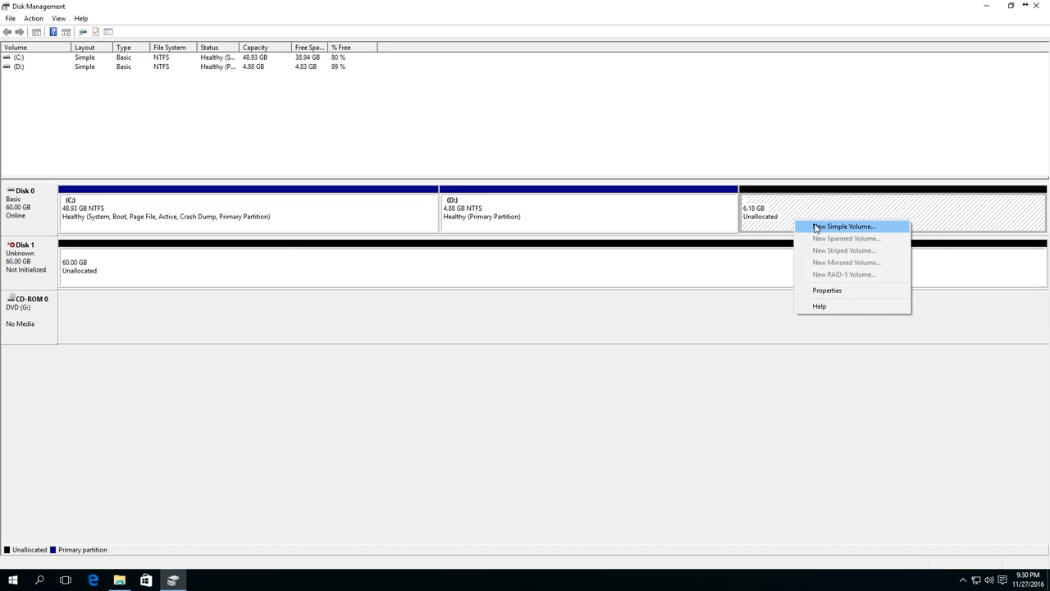
left_click(843, 227)
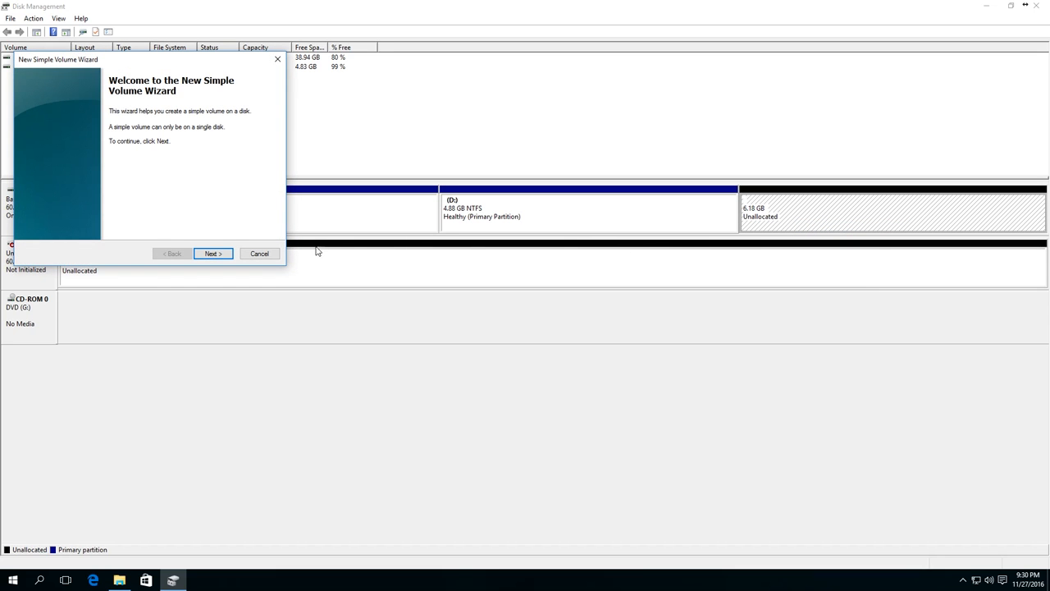
left_click(213, 253)
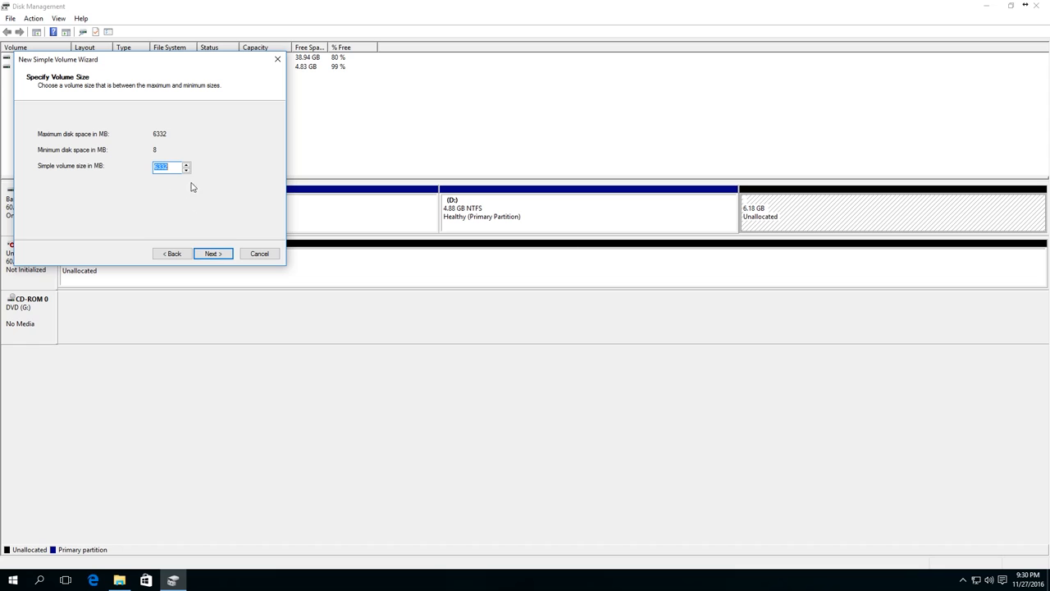
mouse_move(219, 156)
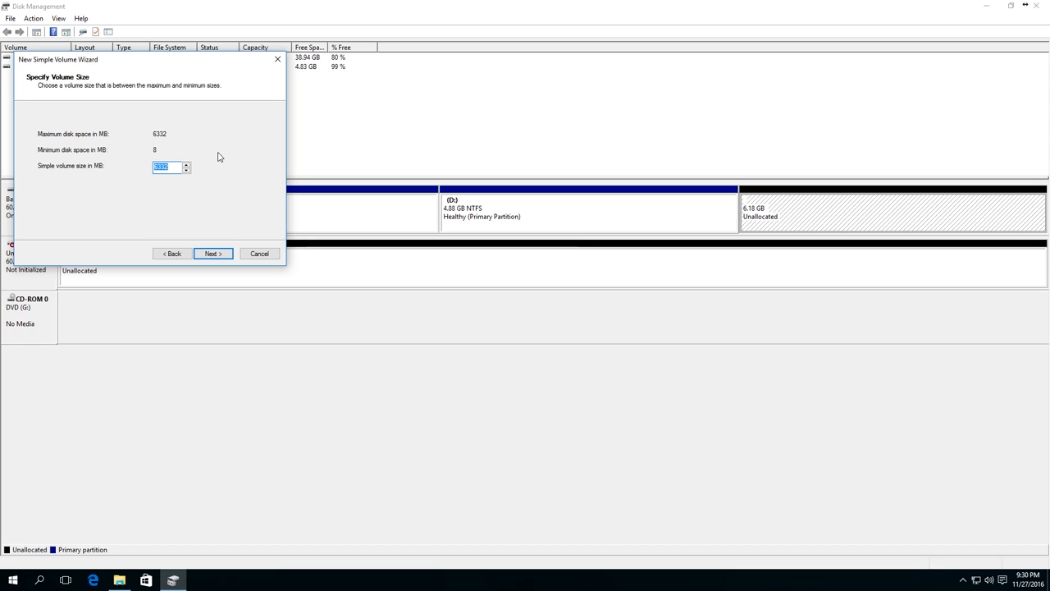
mouse_move(153, 144)
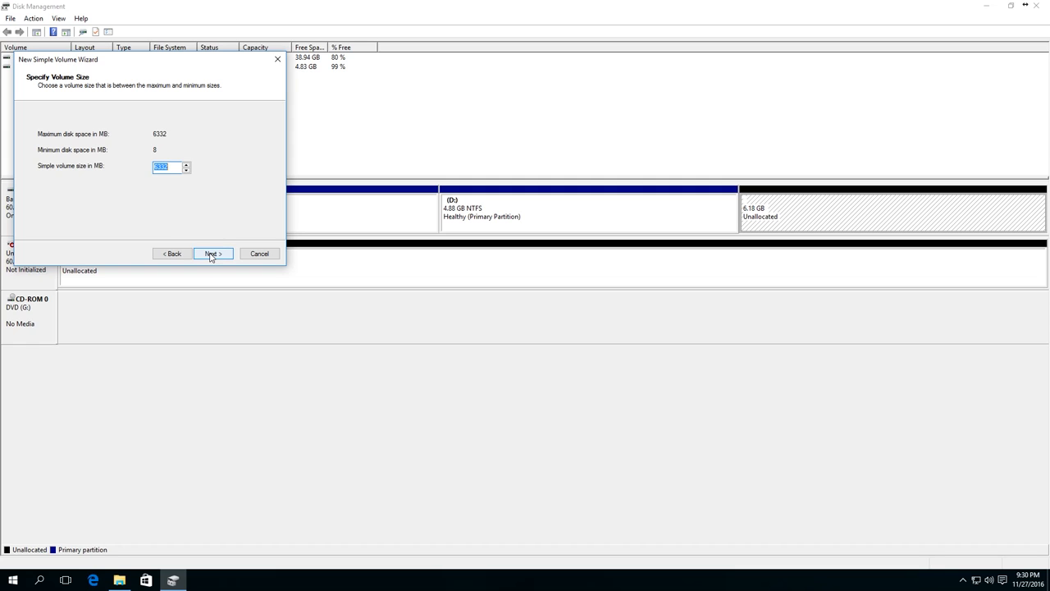
left_click(213, 253)
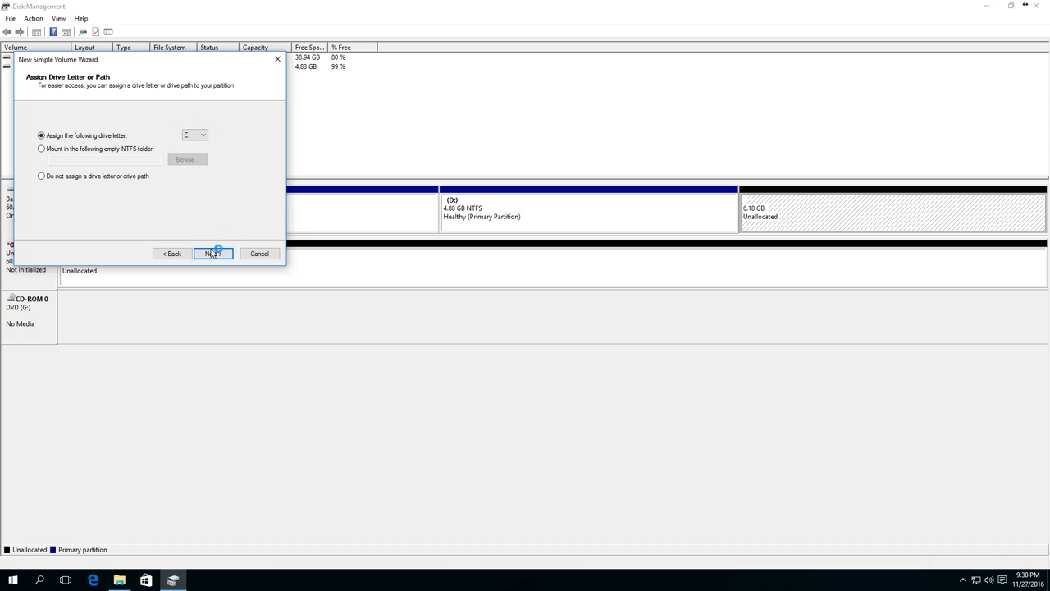
left_click(212, 252)
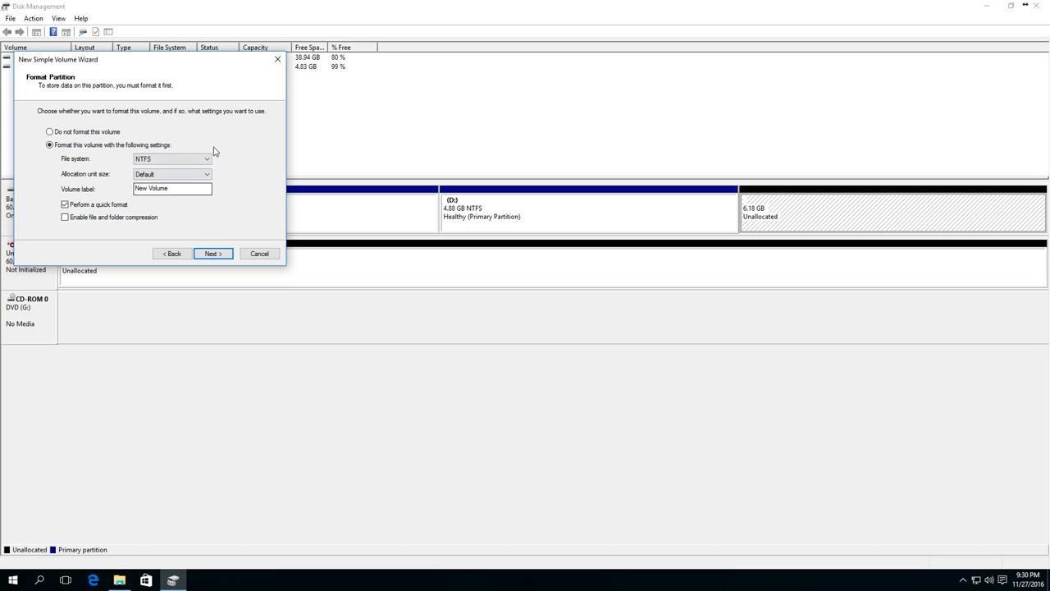
mouse_move(158, 155)
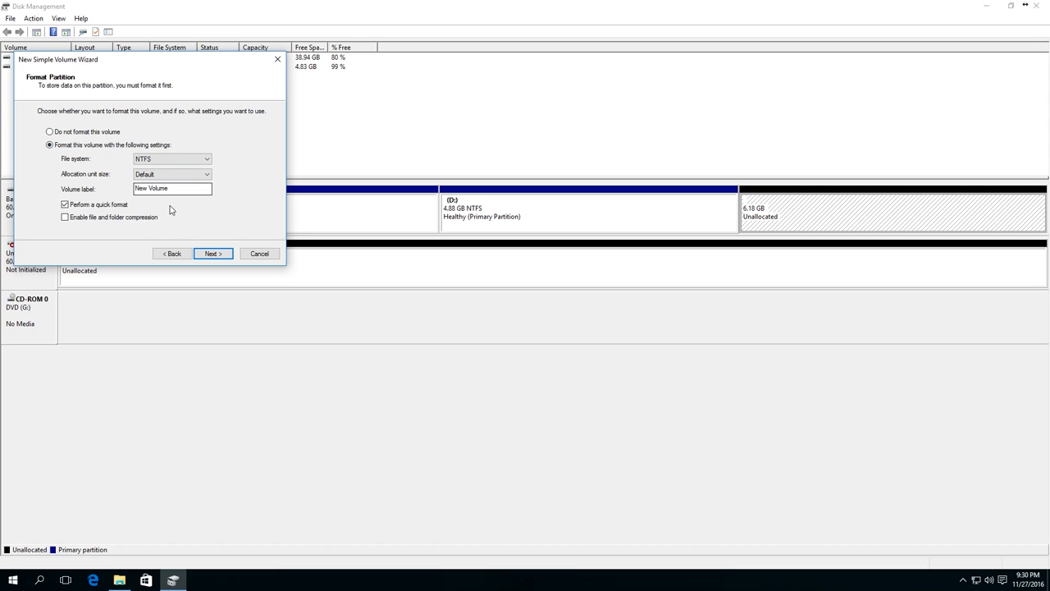
mouse_move(189, 210)
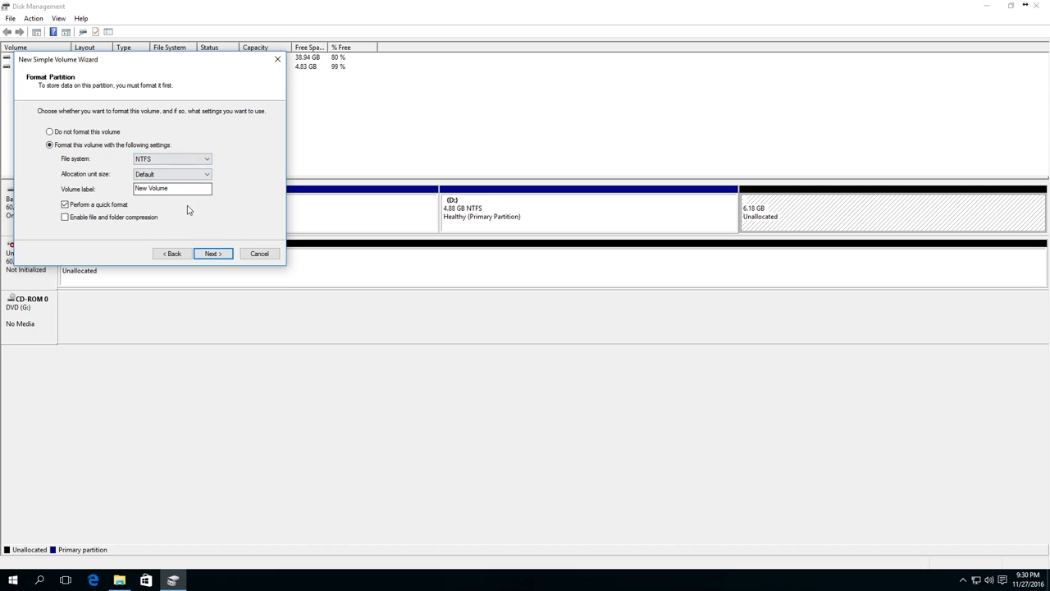
left_click(212, 253)
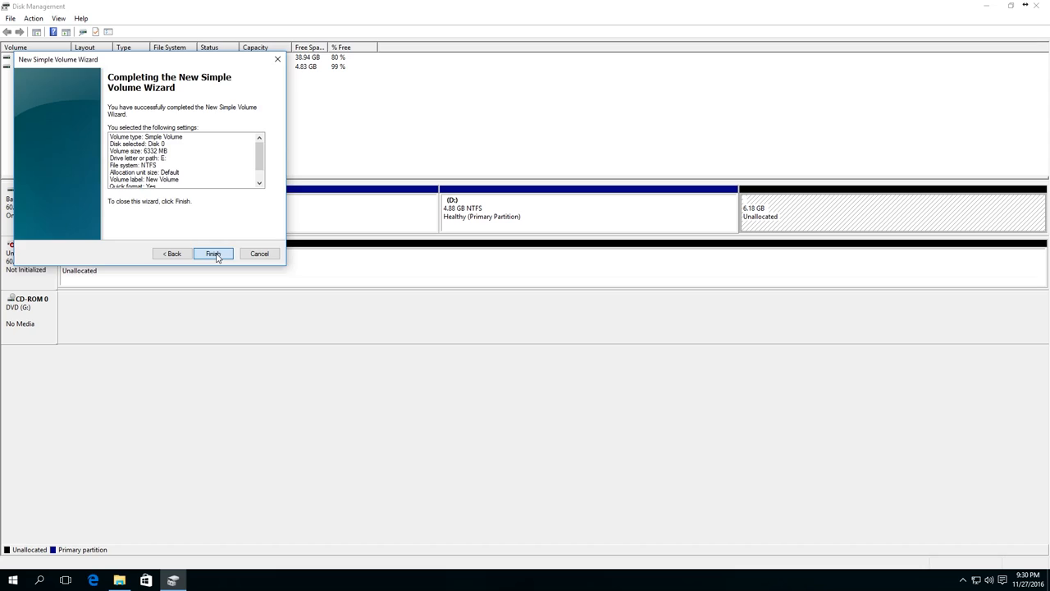
left_click(214, 253)
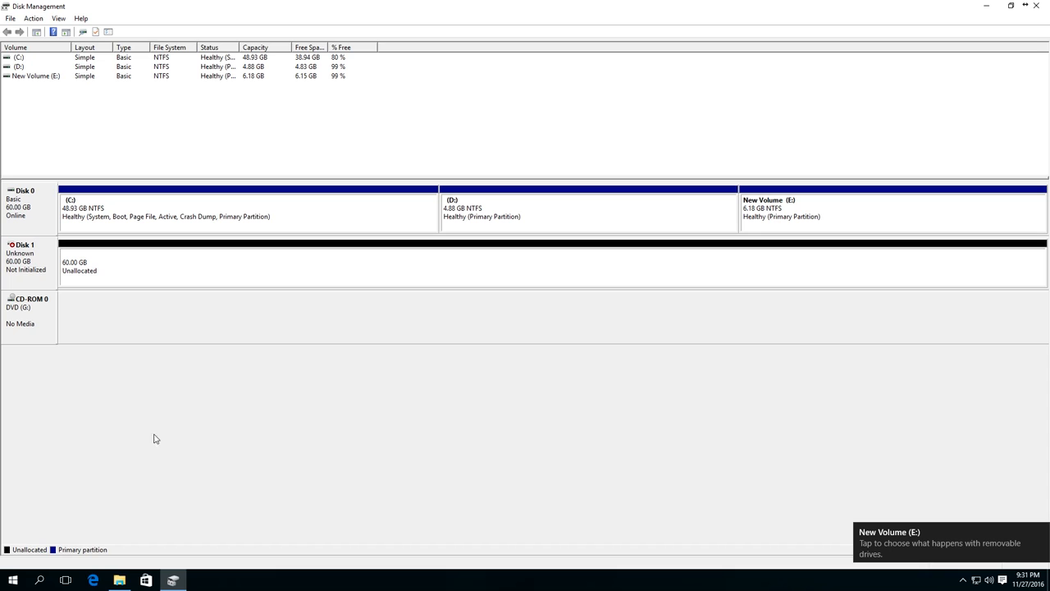
left_click(122, 577)
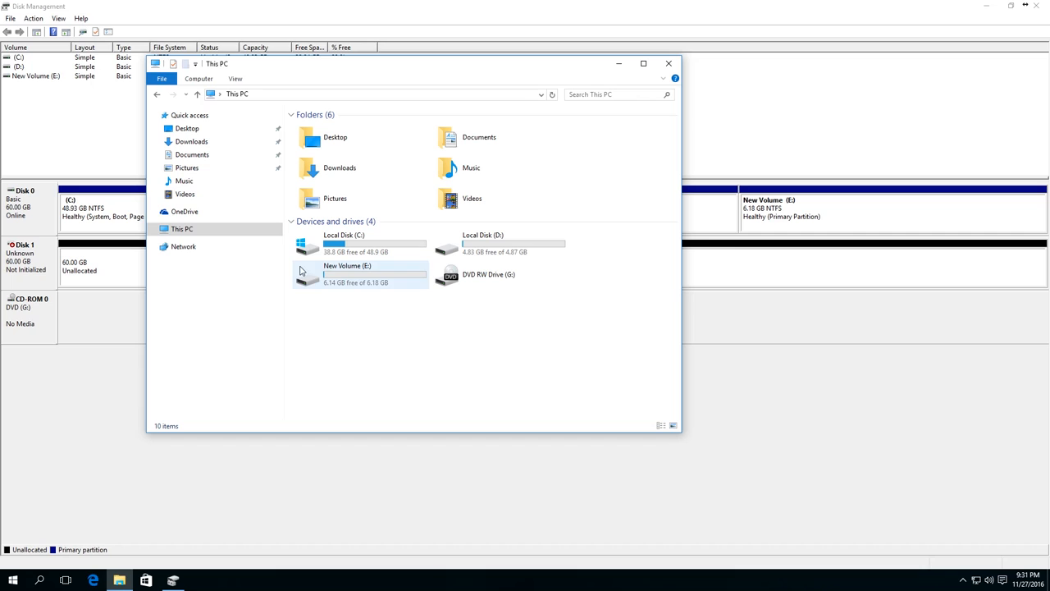
left_click(668, 64)
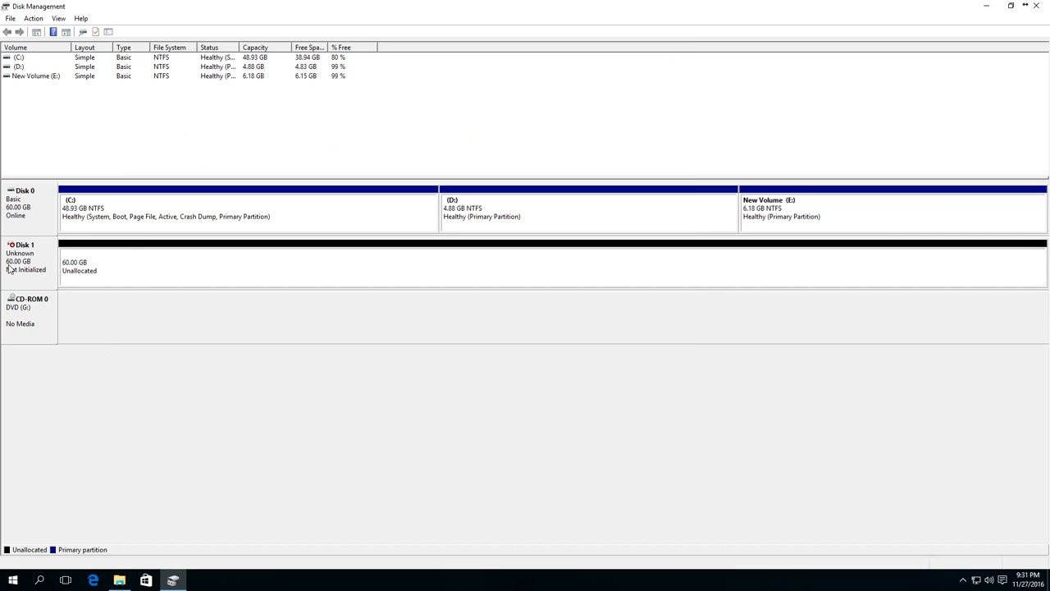
mouse_move(20, 275)
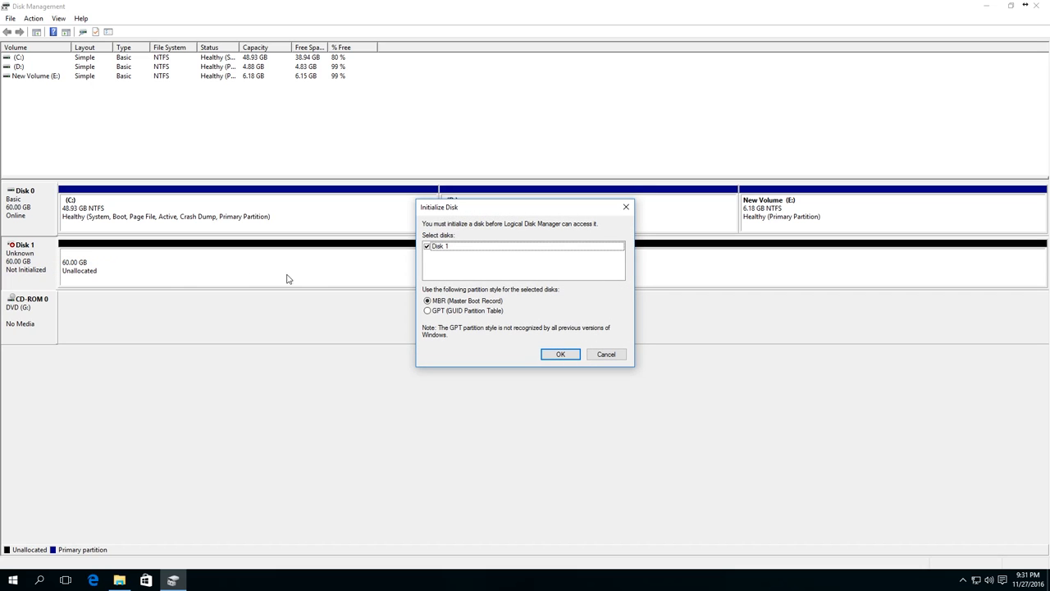
mouse_move(402, 321)
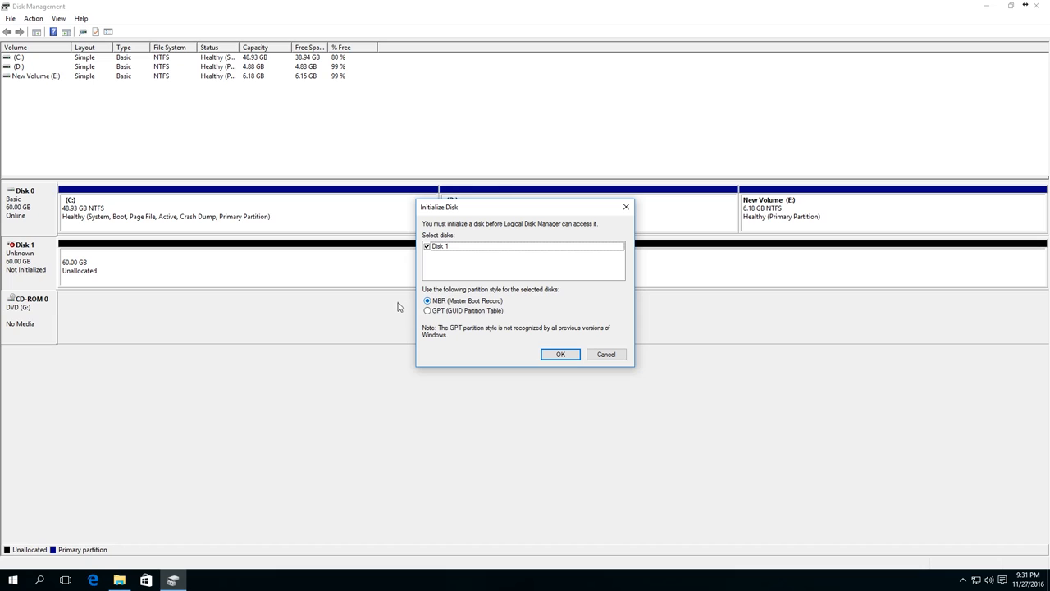
Initialize Disk 1 using the MBR (Master Boot Record) partition style.
left_click(424, 311)
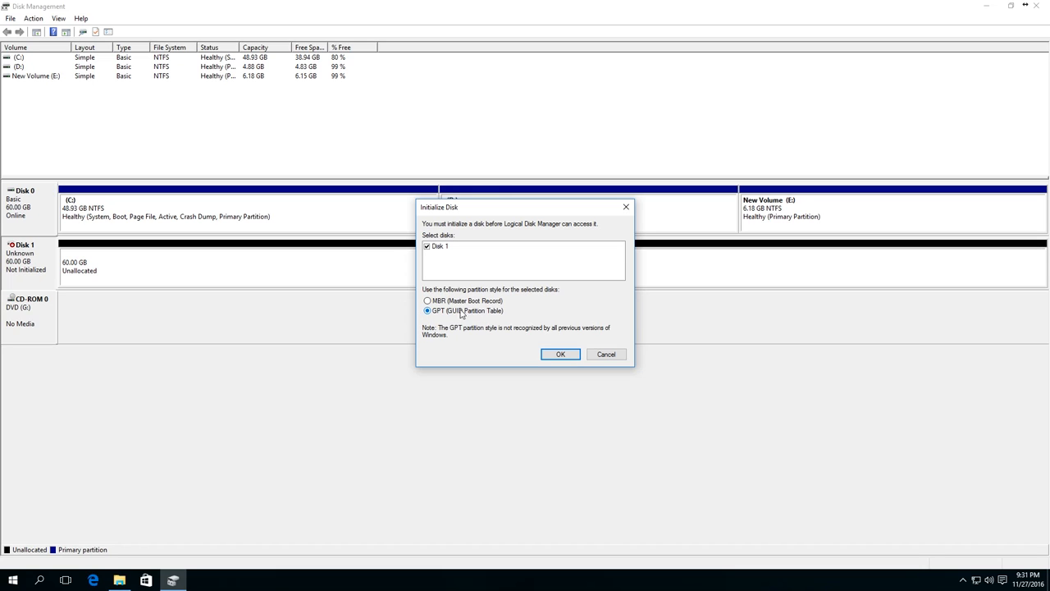
mouse_move(480, 314)
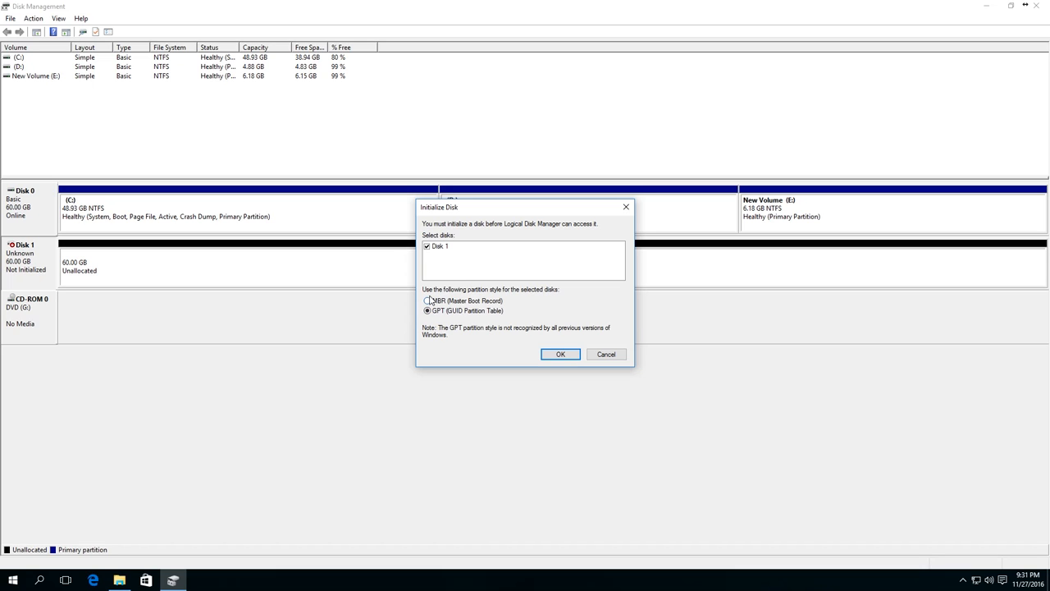
left_click(426, 301)
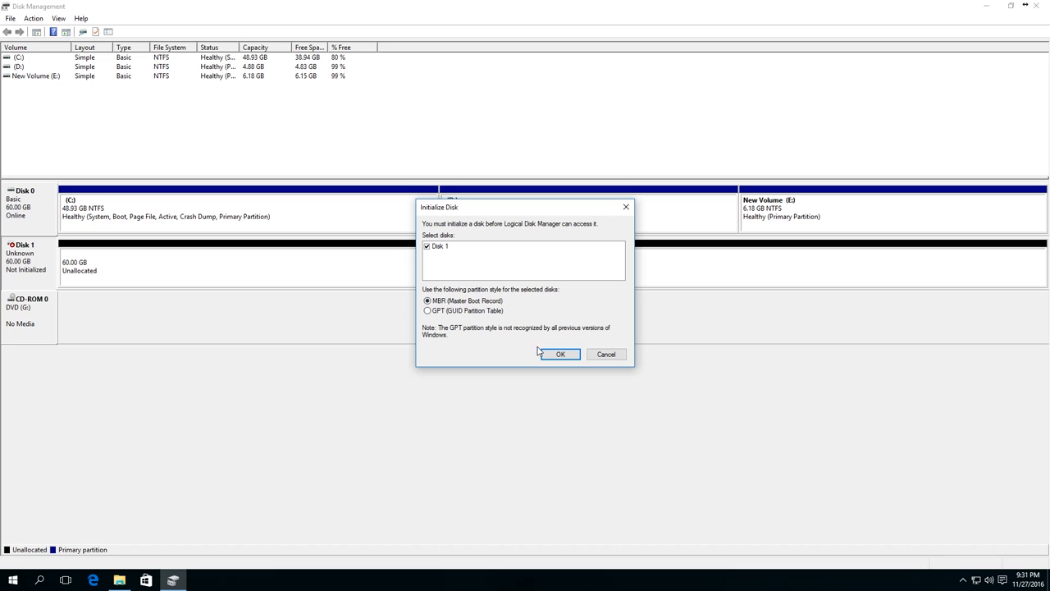
left_click(560, 354)
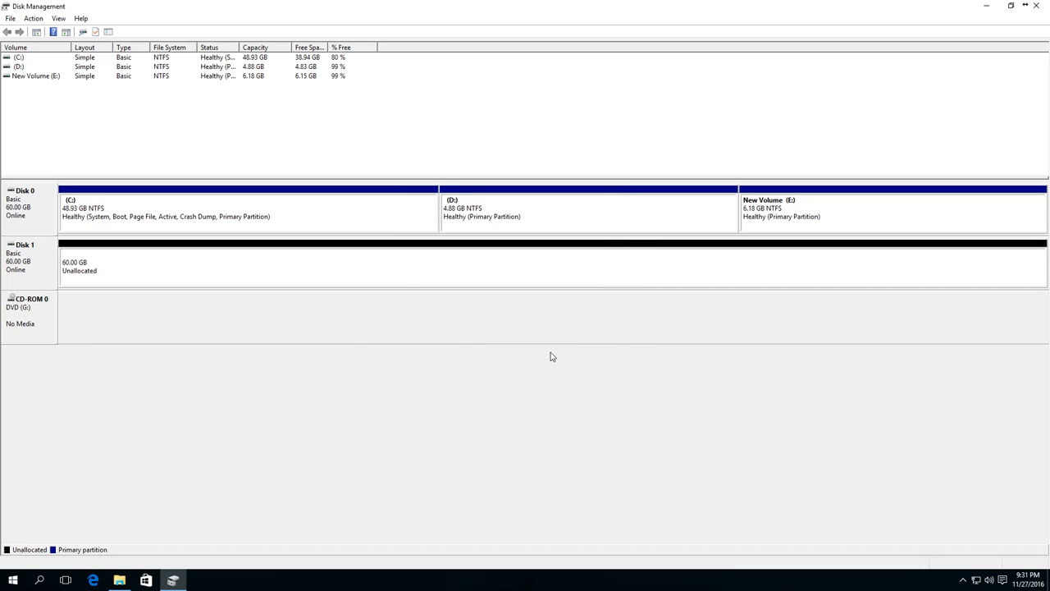
mouse_move(27, 262)
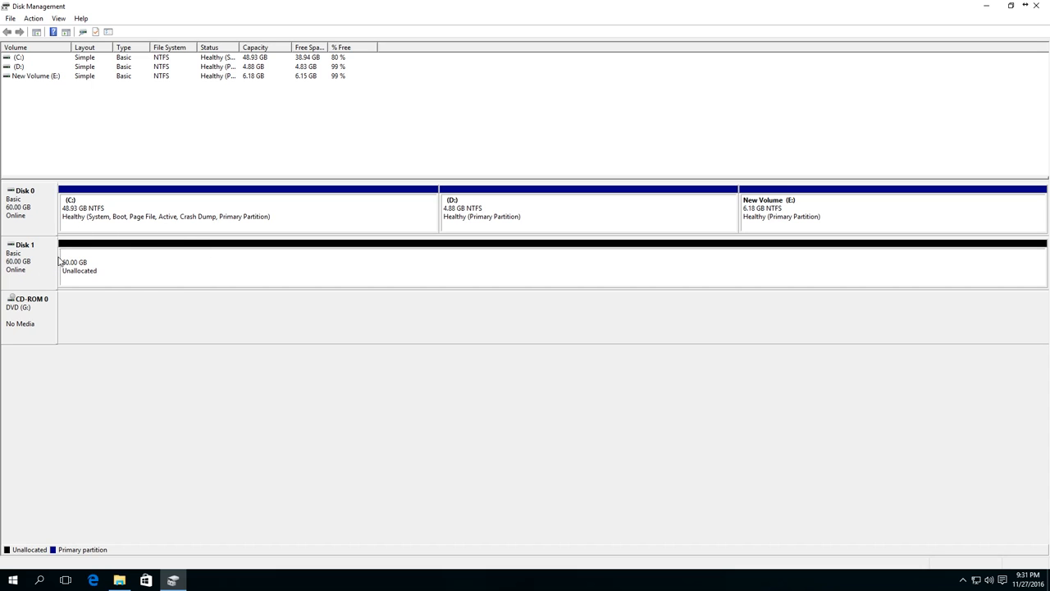
mouse_move(149, 286)
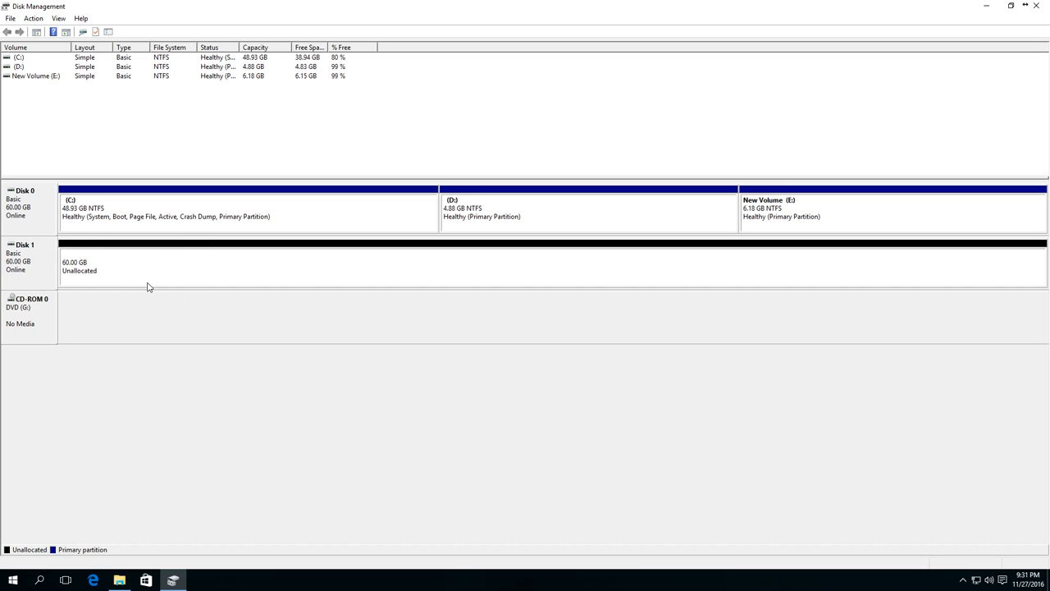
mouse_move(46, 269)
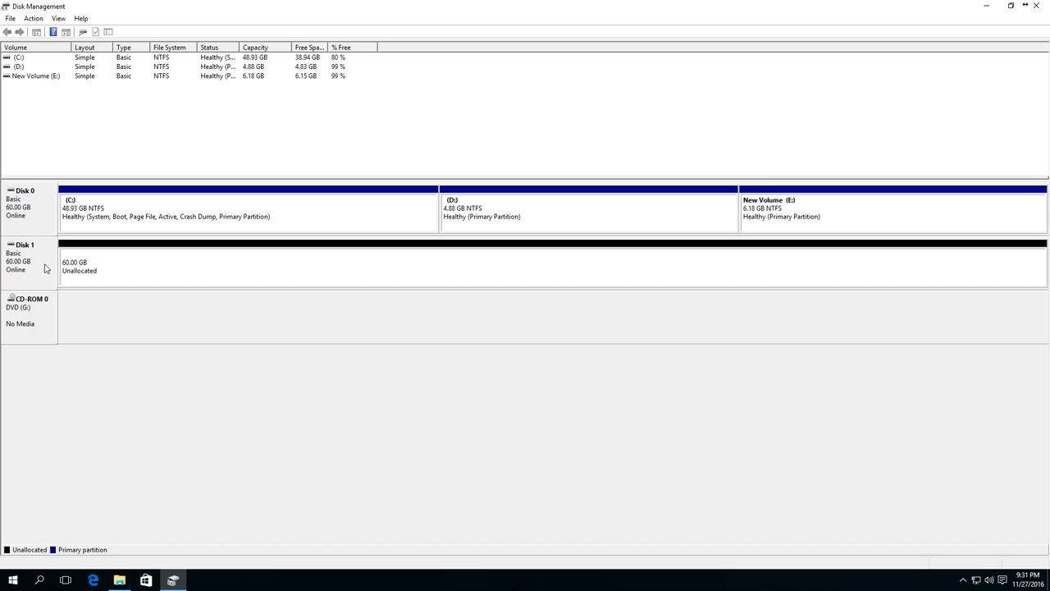
Create the 60 GB NTFS volume F: on Disk 1 and view it in This PC.
right_click(99, 273)
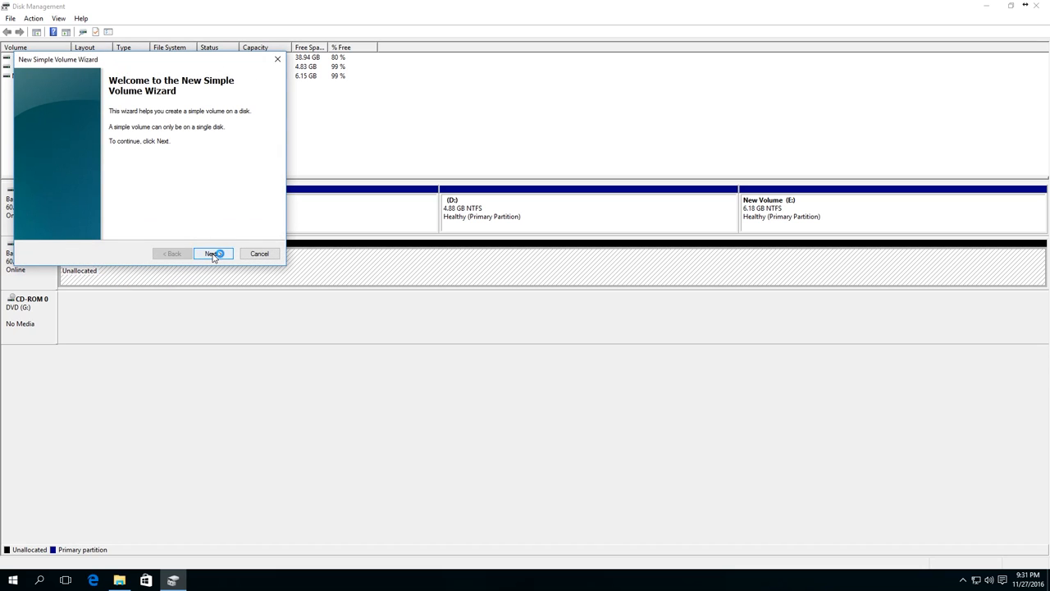
left_click(213, 252)
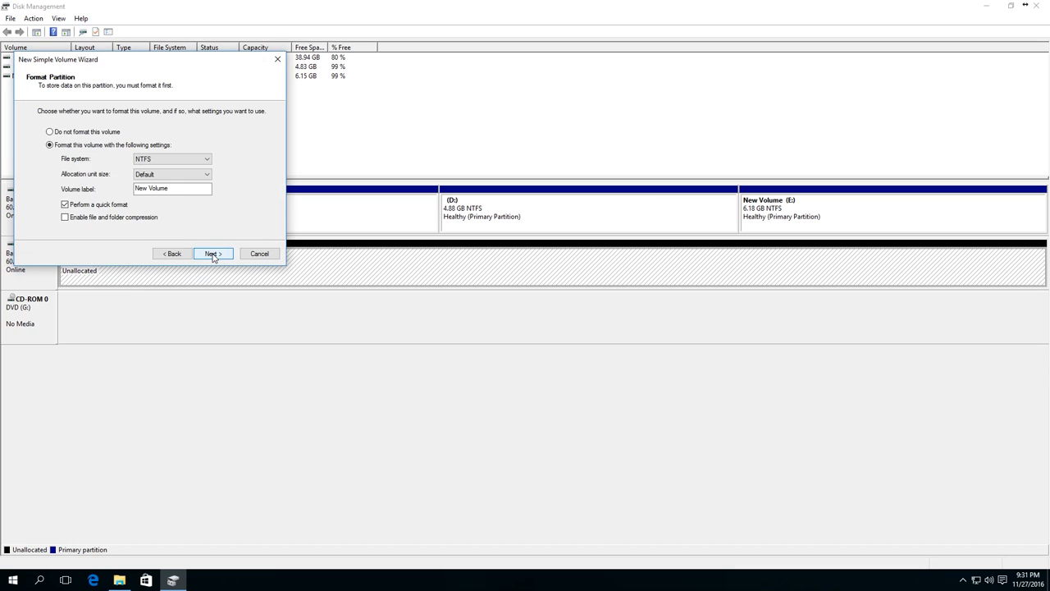
left_click(213, 253)
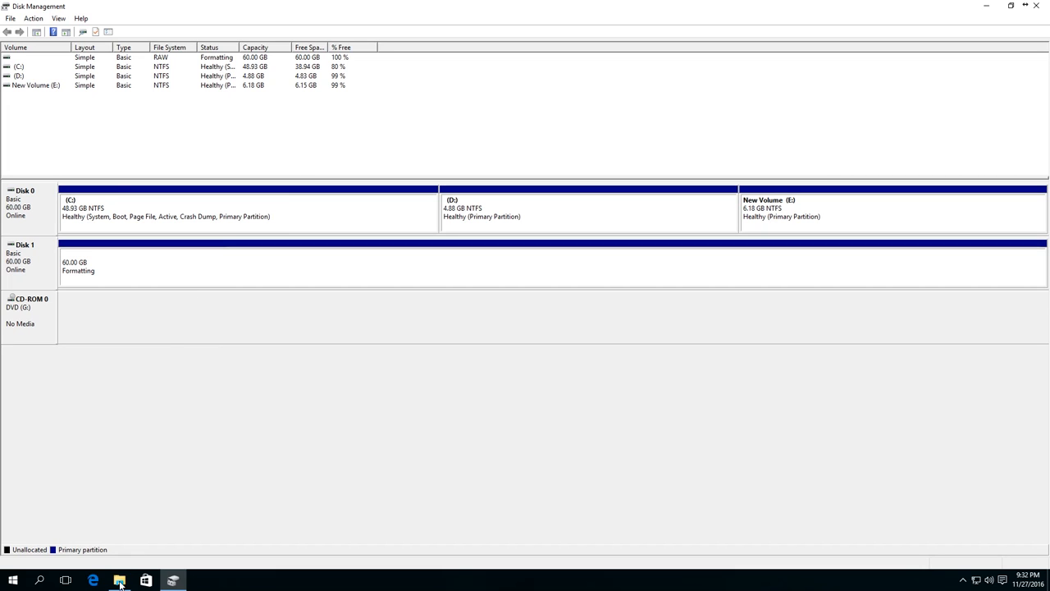
left_click(121, 577)
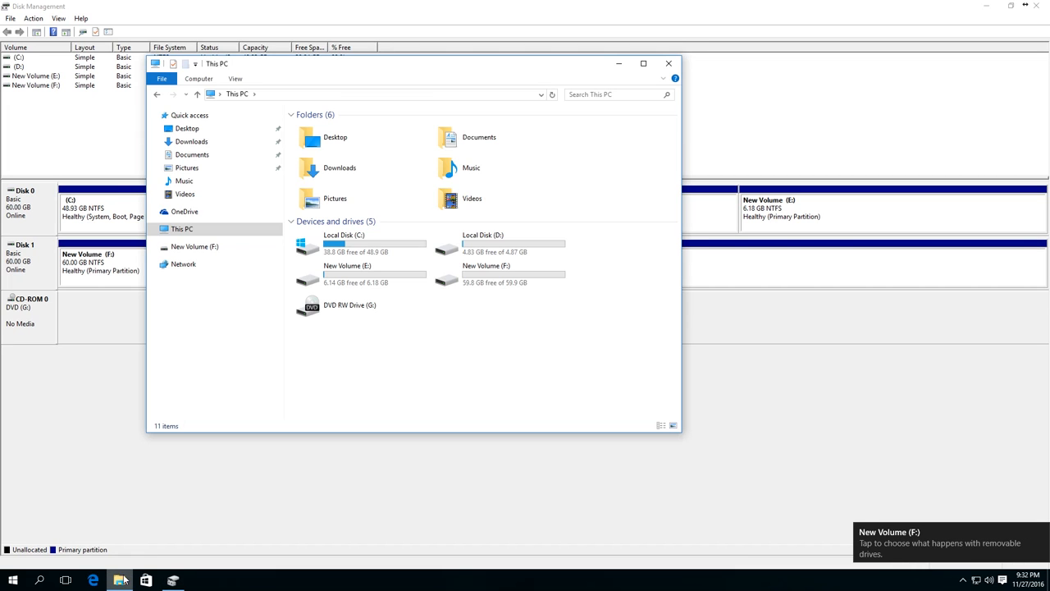